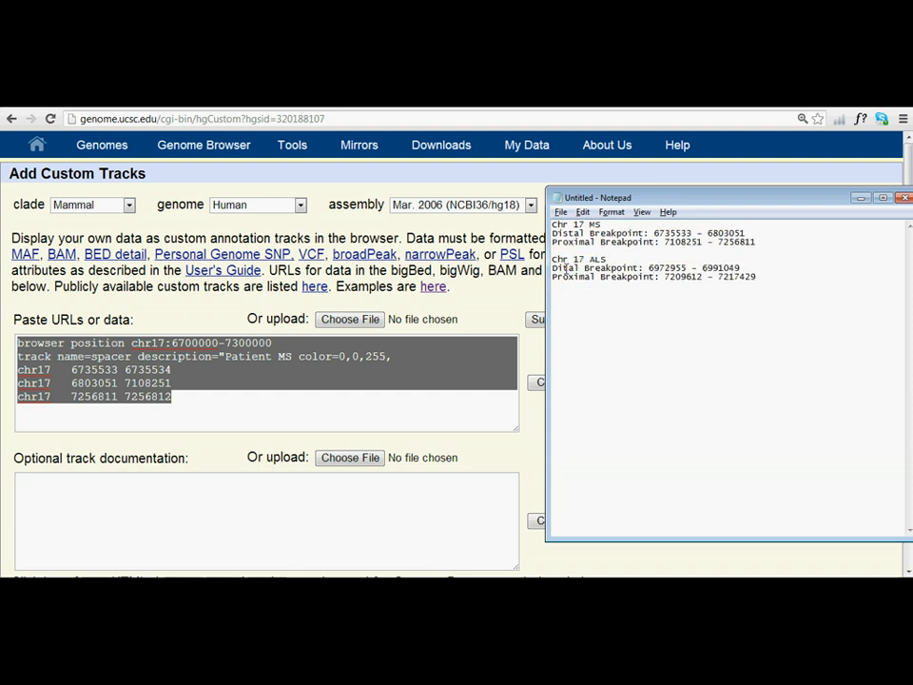
Select the ALS breakpoint lines in the Notepad notes, then deselect them.
drag(551, 258, 761, 277)
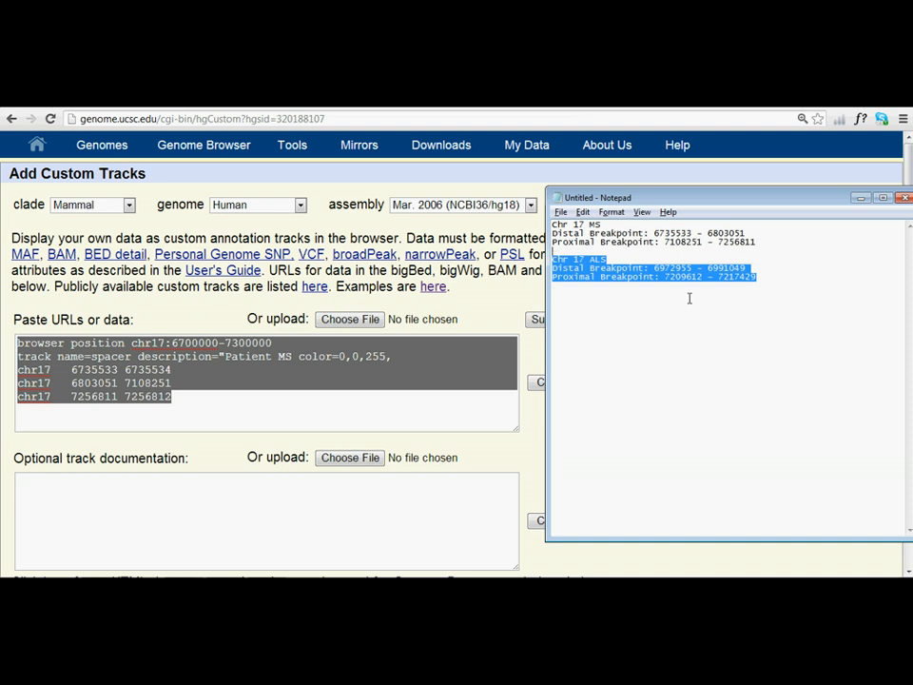
click(905, 196)
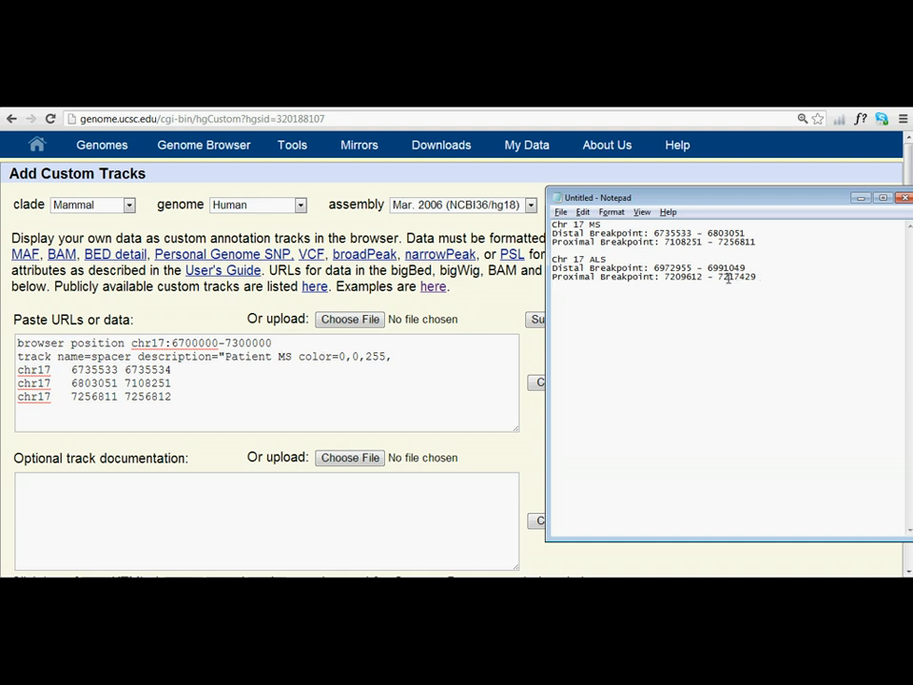
mouse_move(814, 270)
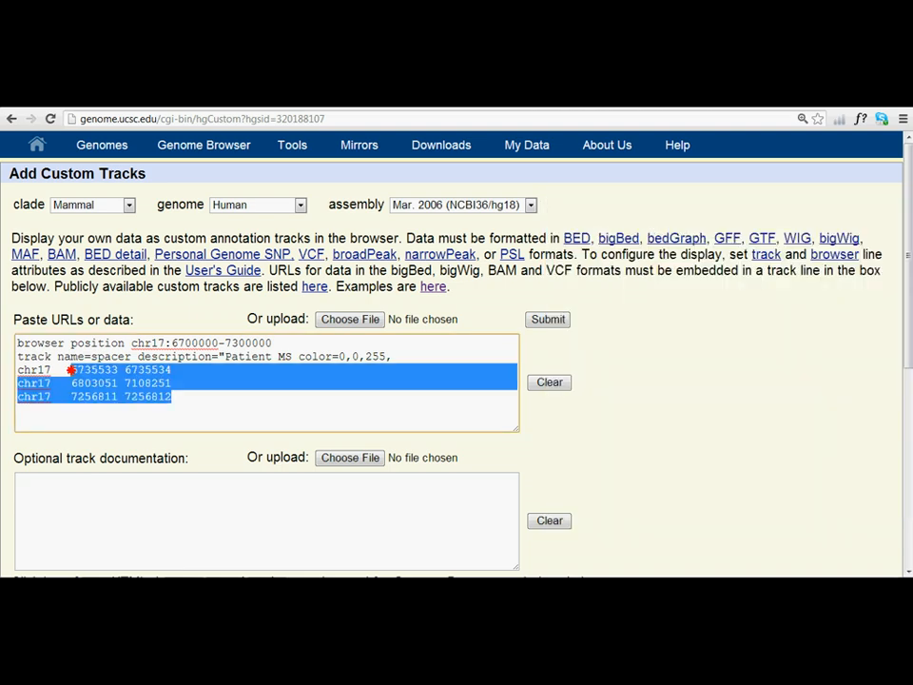
Paste a copy of the MS track block and name the two tracks 1 and 2.
click(209, 397)
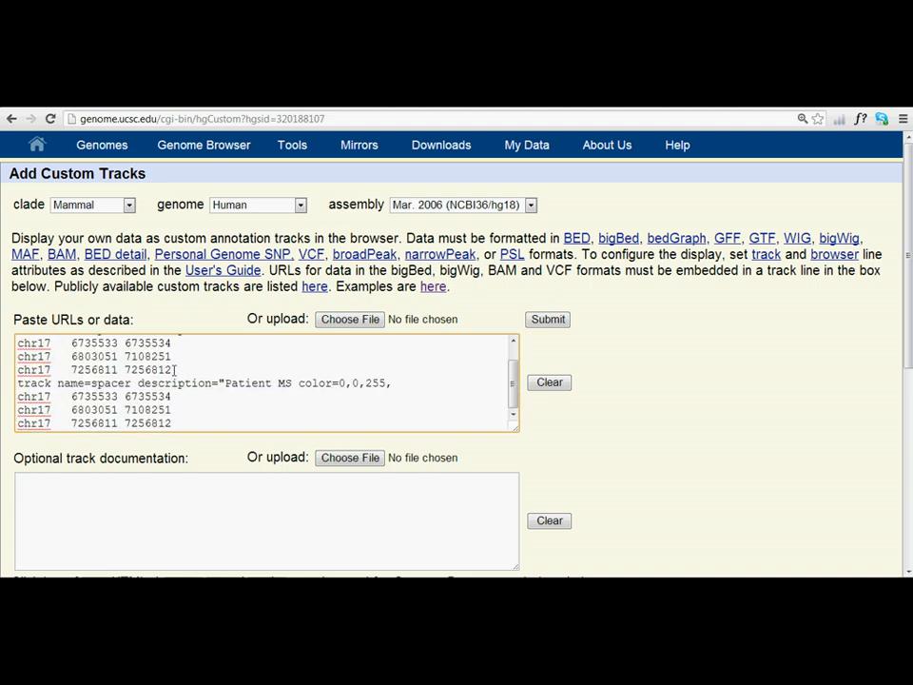
scroll(up, 3)
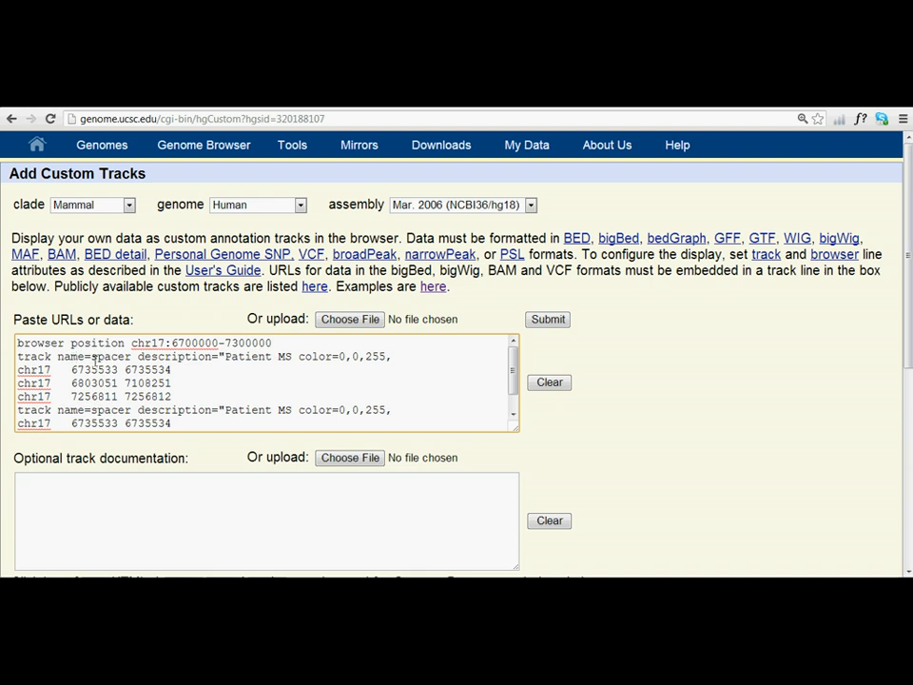
double_click(111, 356)
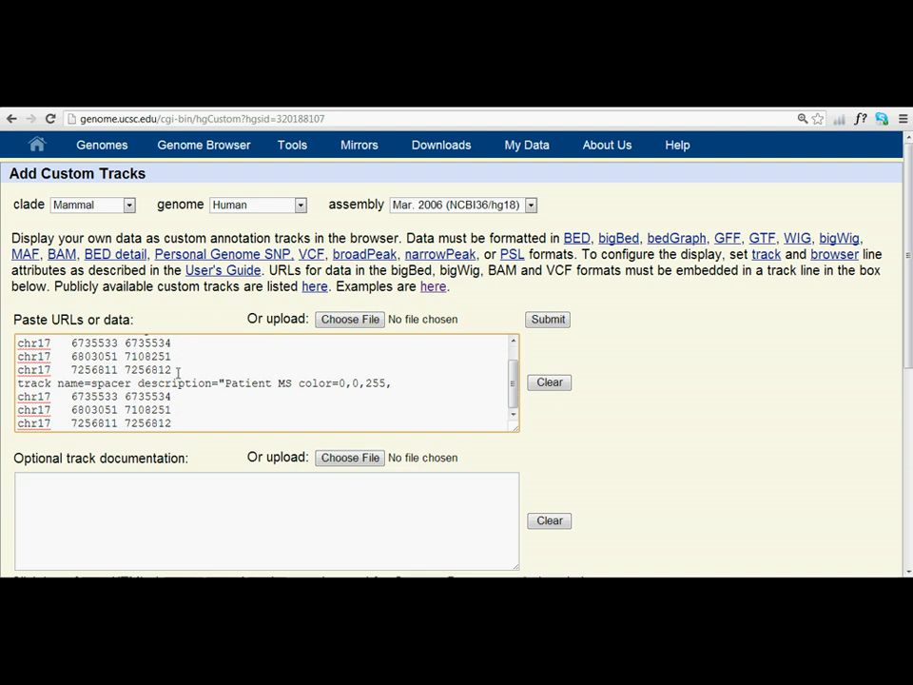
double_click(110, 382)
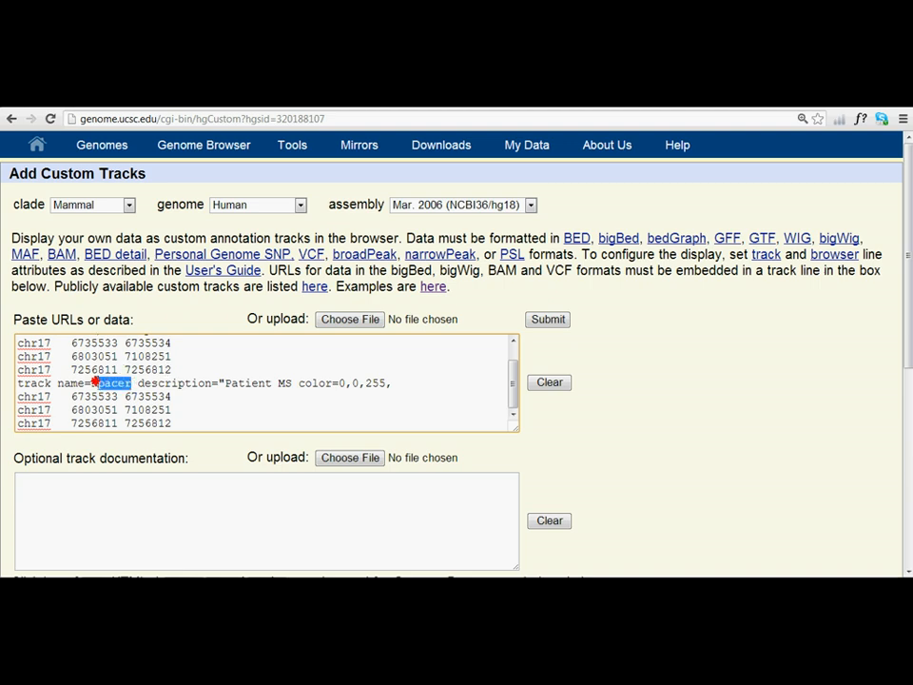
text(2)
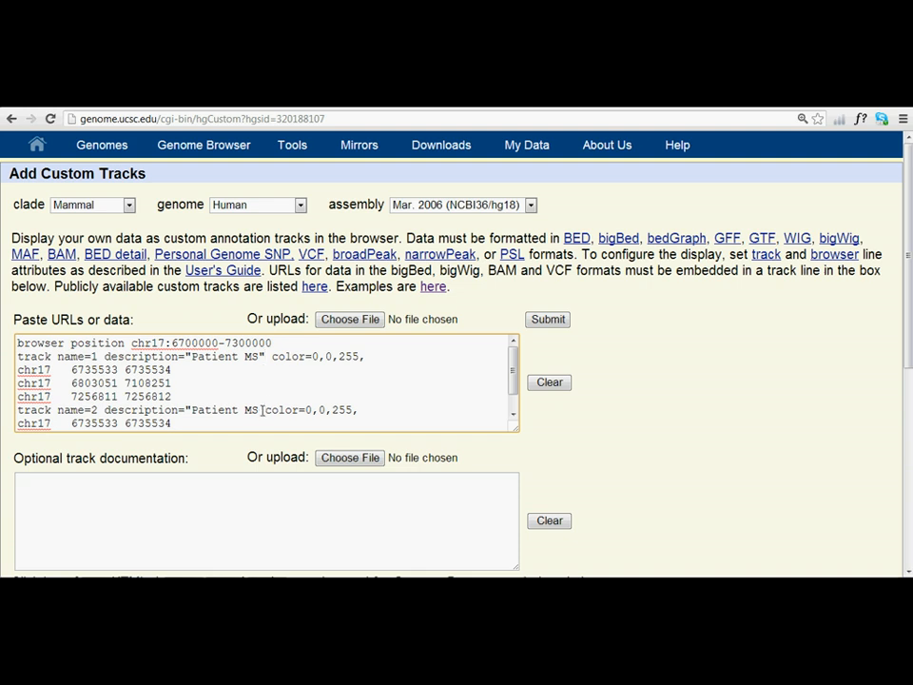
Change the second track's description to Patient ALS and select its colour value.
text(ALS)
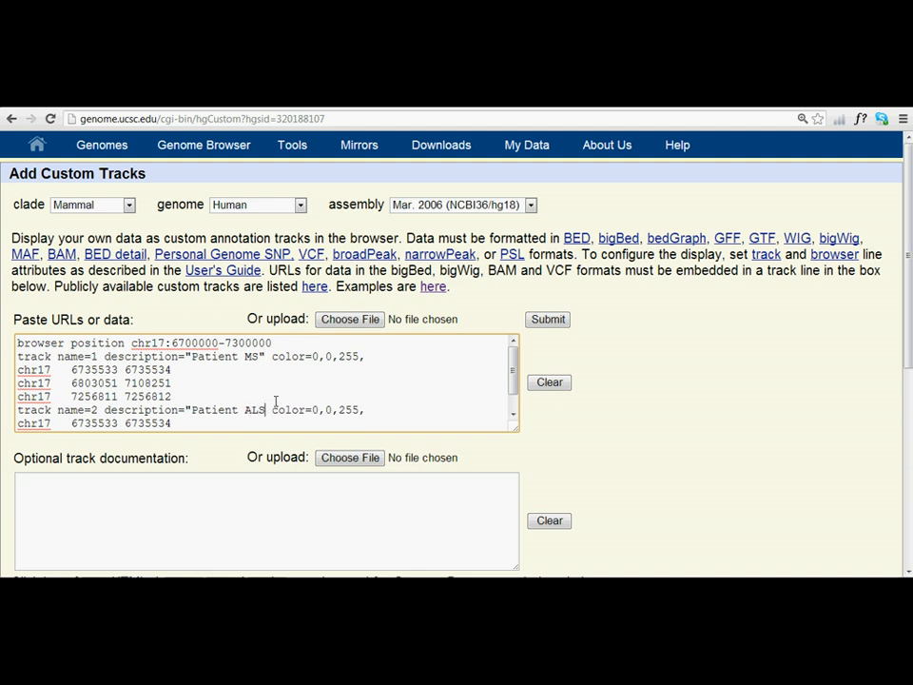
double_click(357, 411)
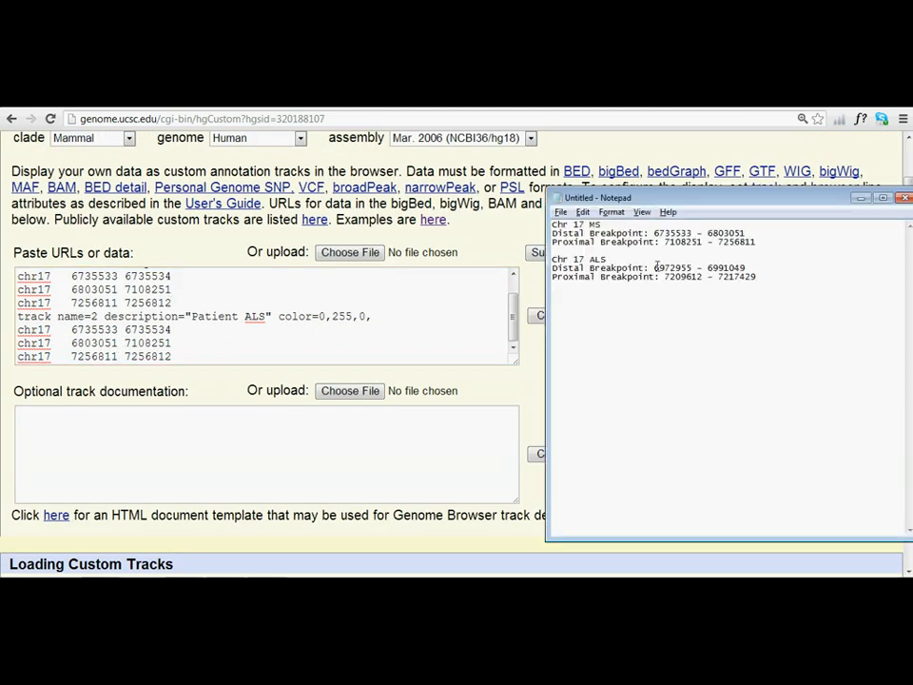
Set the ALS track colour to 0,255,0 and its first interval start to 6972955.
double_click(668, 266)
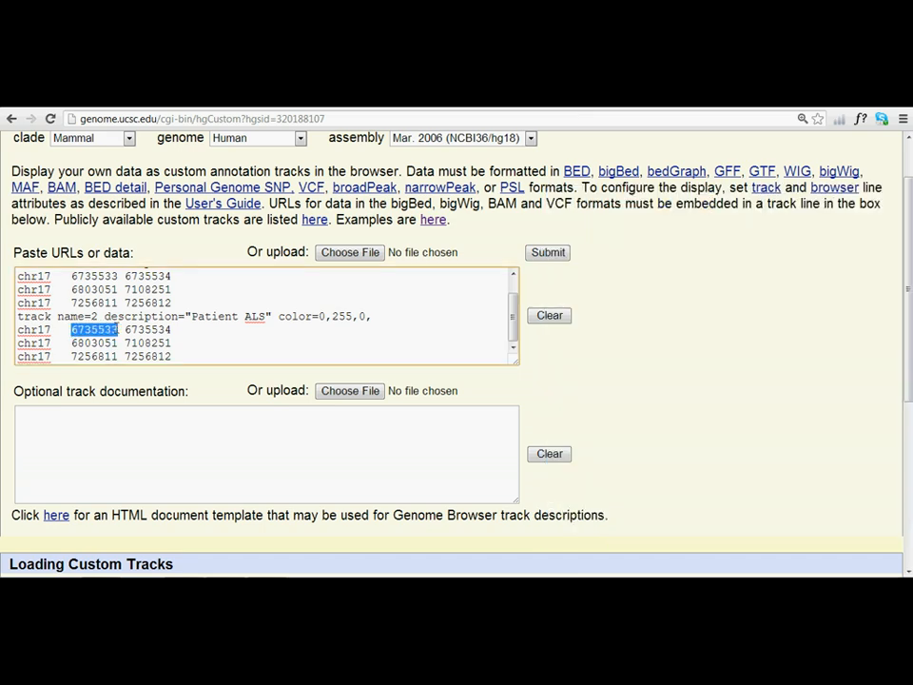
text(6972955)
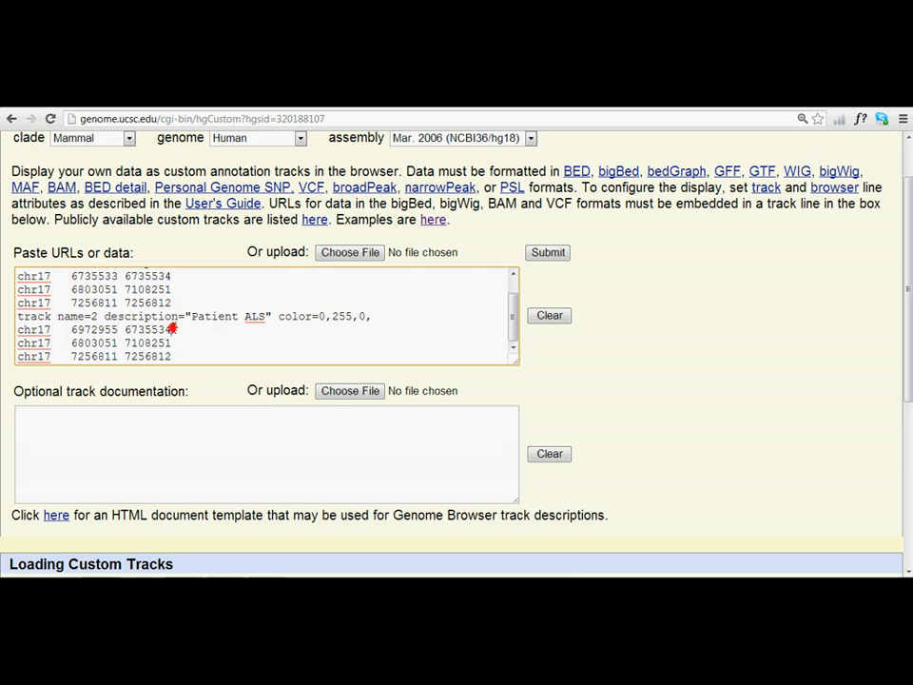
text(6972955)
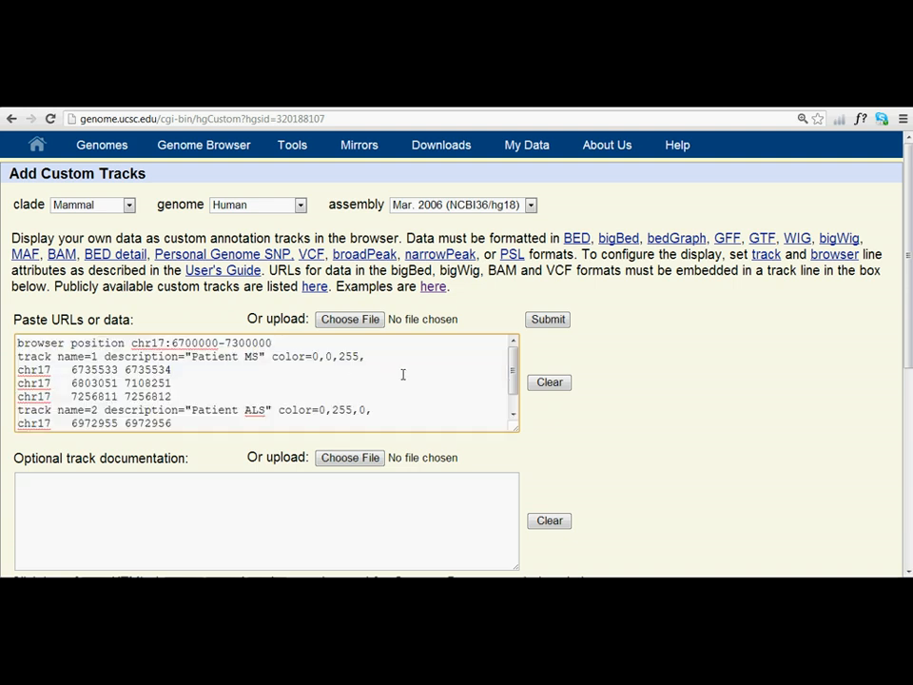
Submit the form so Patient MS and Patient ALS appear on Manage Custom Tracks.
scroll(down, 3)
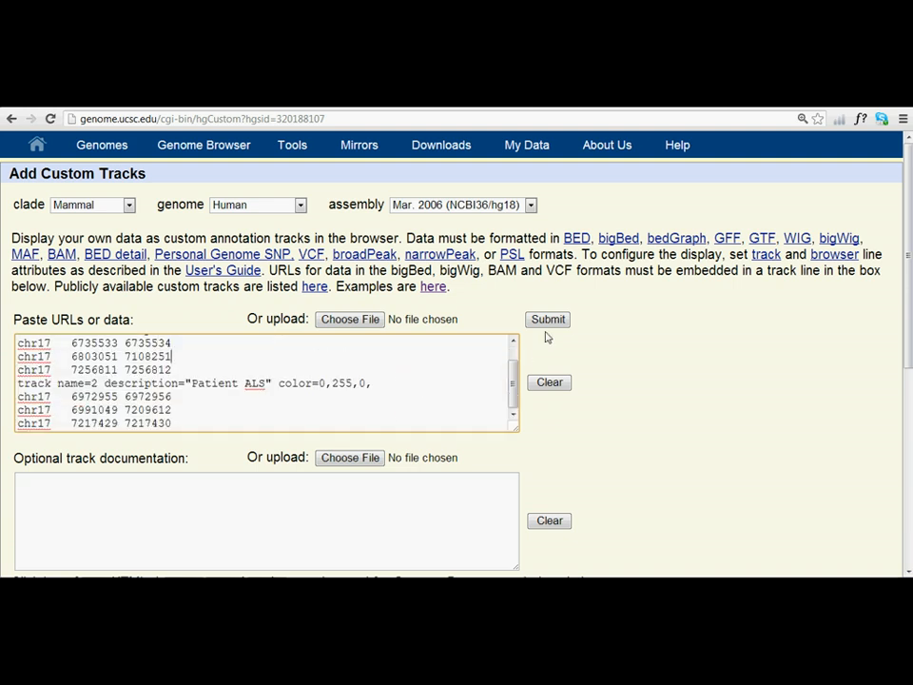
click(547, 319)
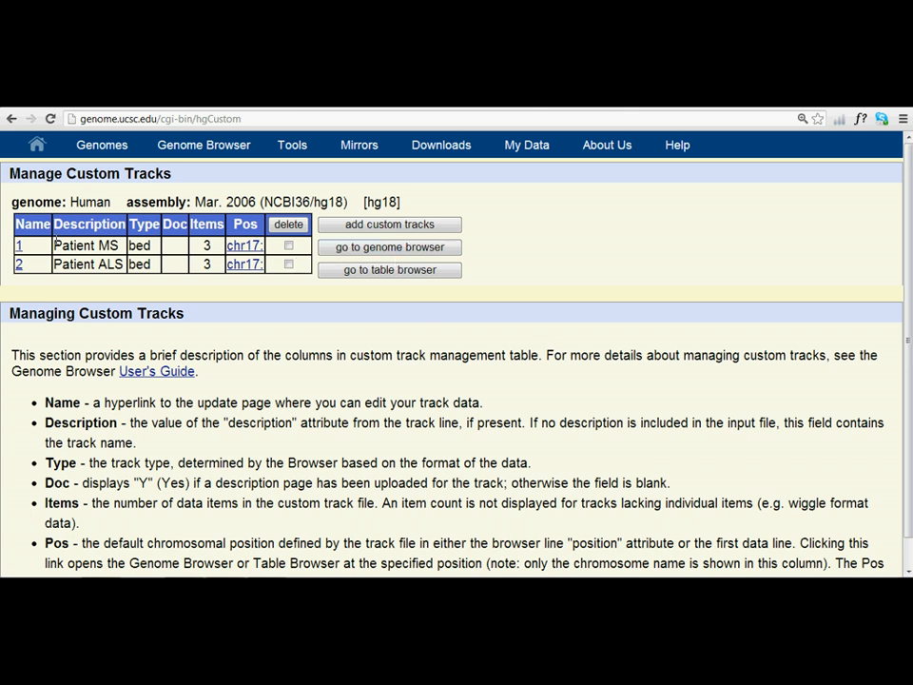
click(388, 247)
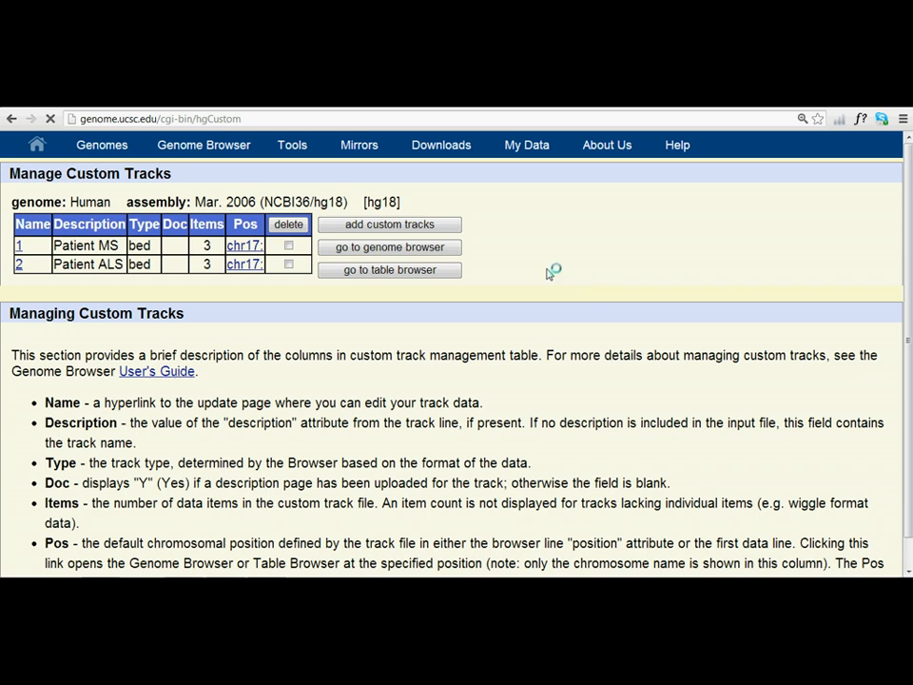
Go to the genome view at chr17:6,700,000-7,300,000 showing both custom tracks.
click(388, 247)
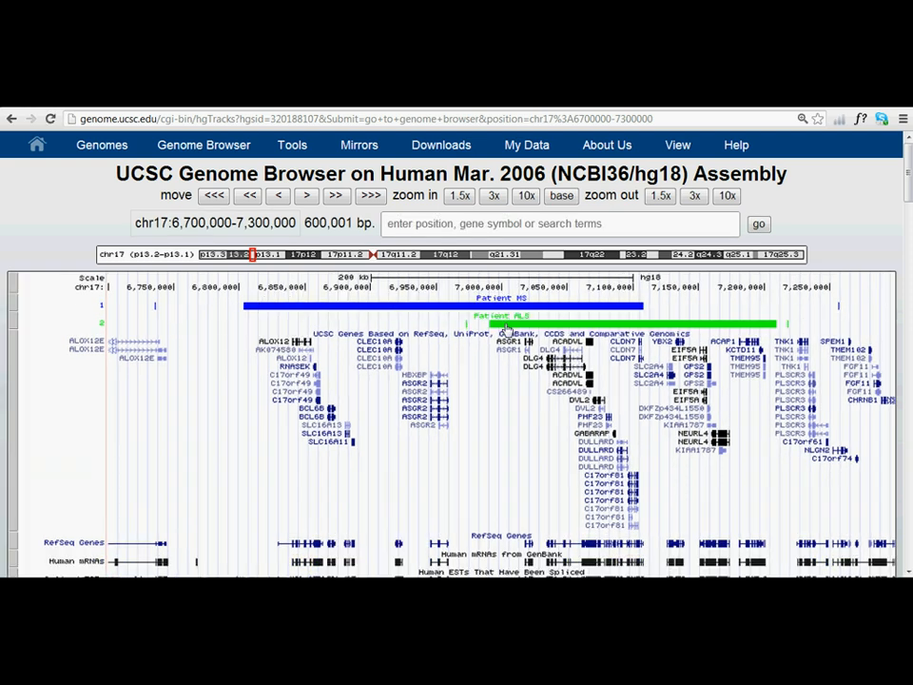
mouse_move(476, 331)
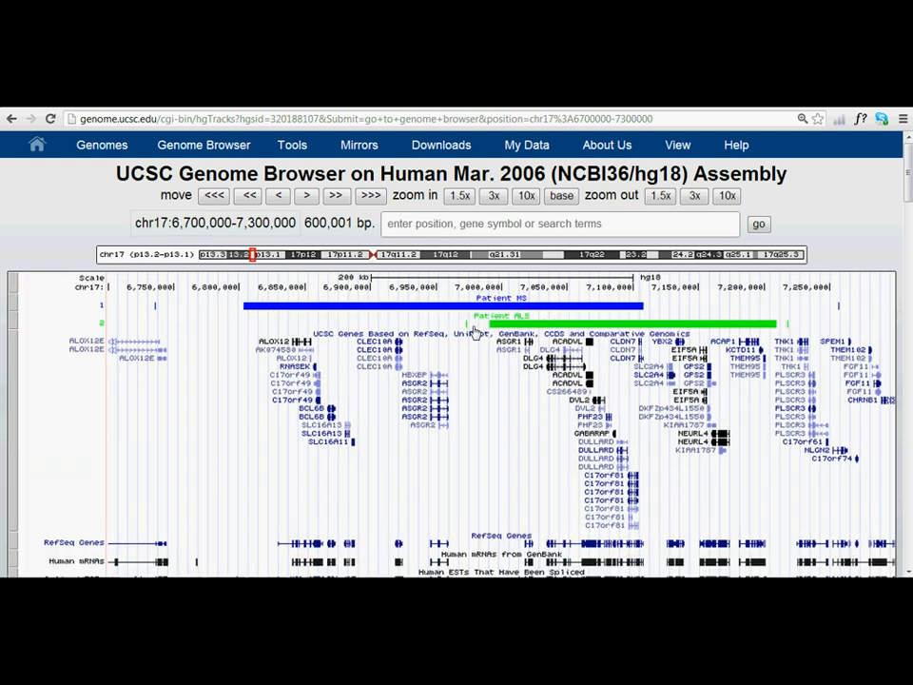
mouse_move(544, 422)
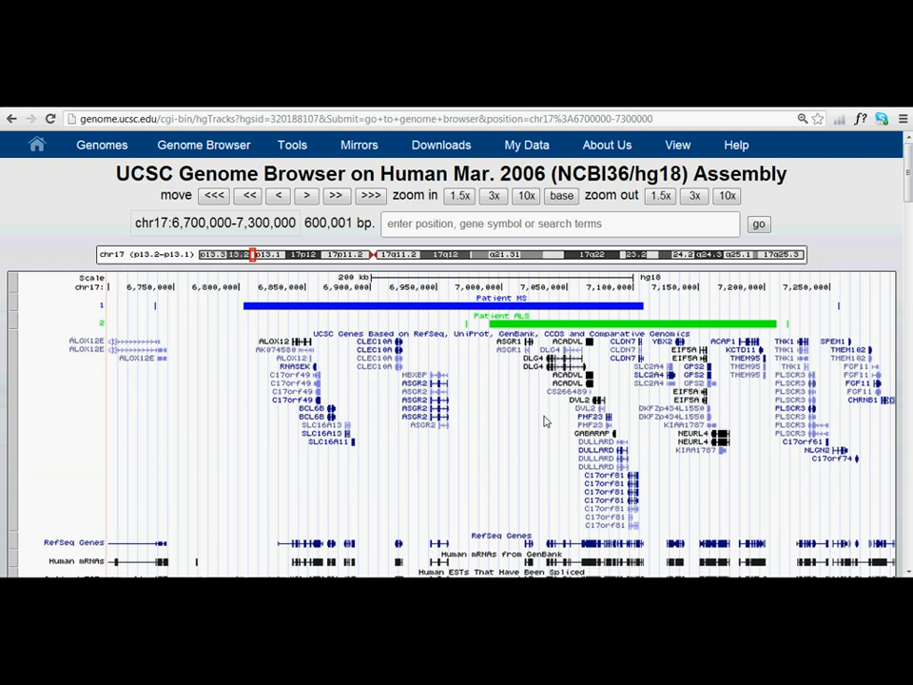